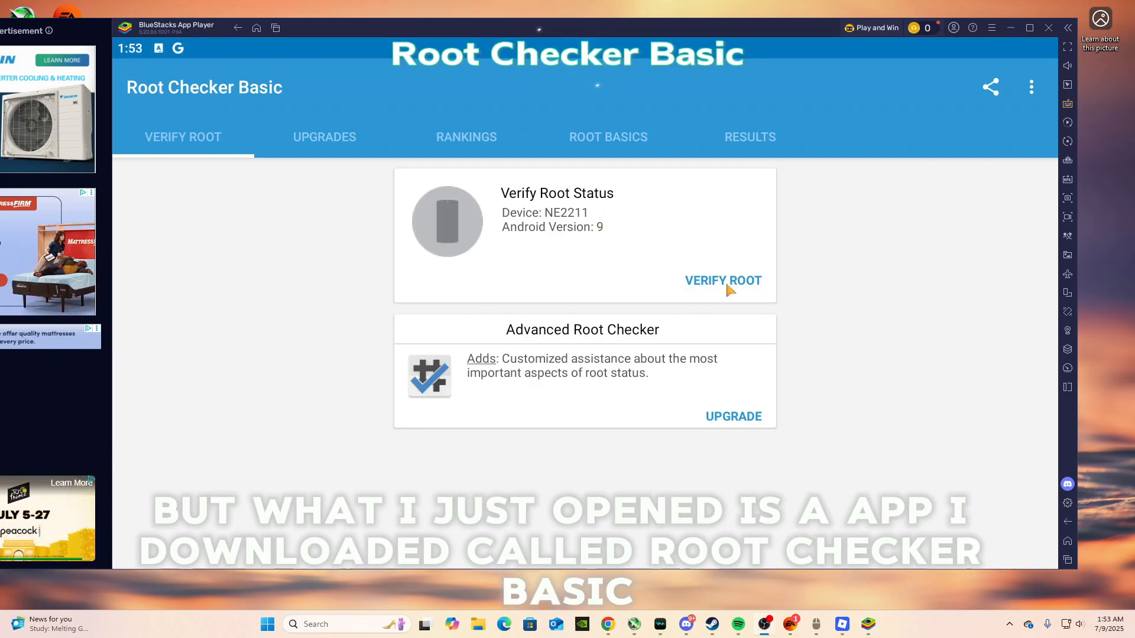
Run VERIFY ROOT in Root Checker Basic to check the device's root status.
{"action": "left_click", "coordinate": [722, 281]}
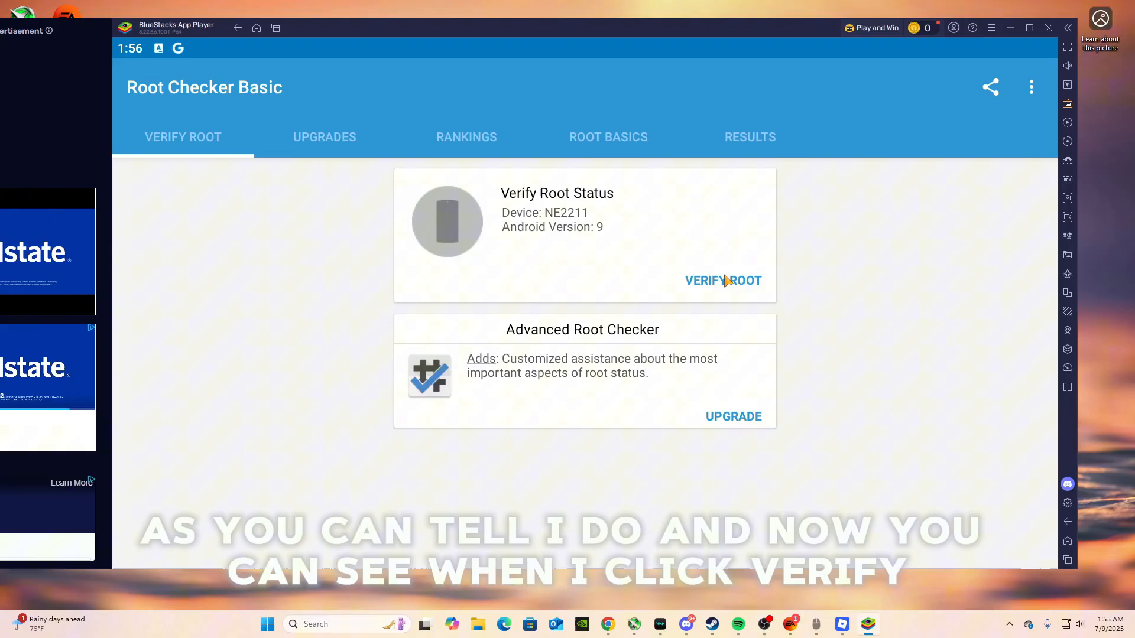
{"action": "left_click", "coordinate": [723, 280]}
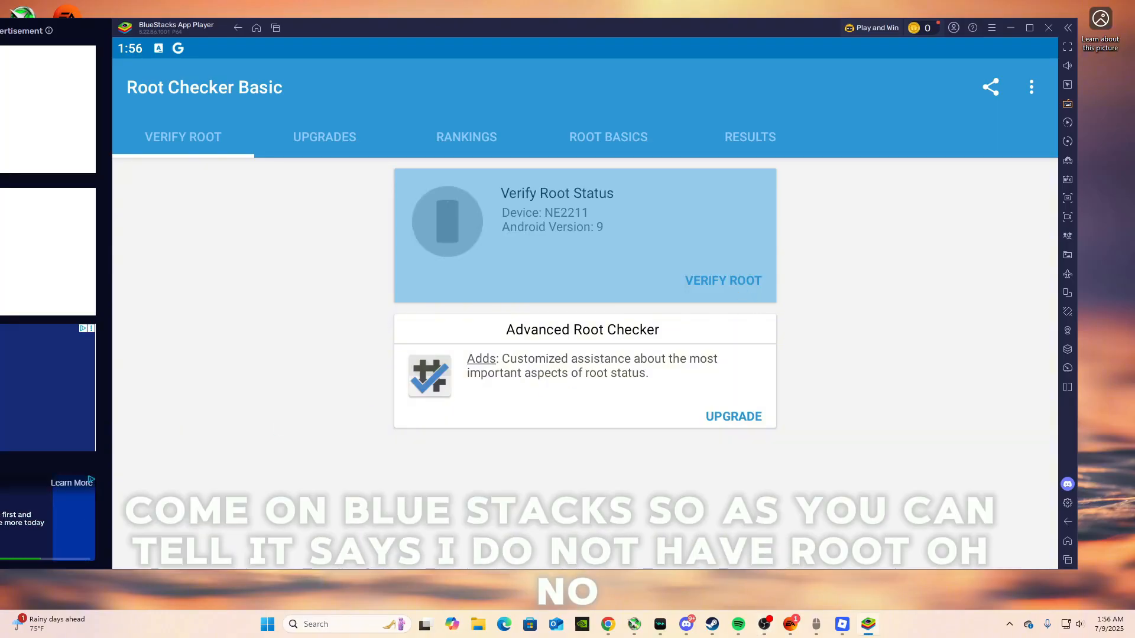
{"action": "left_click", "coordinate": [722, 280]}
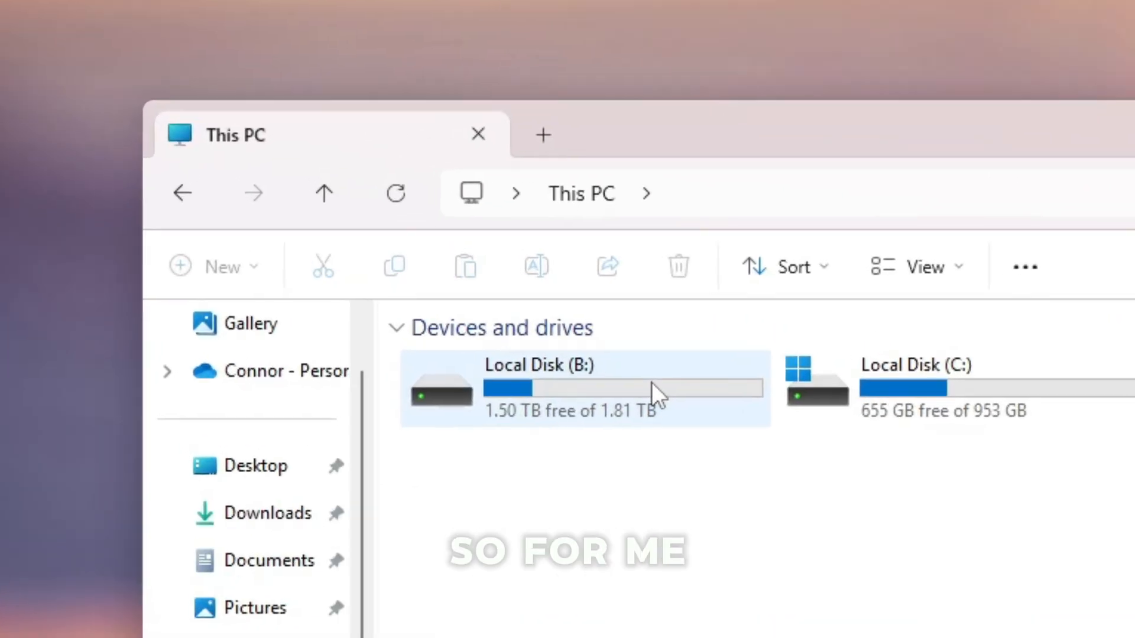
Browse to B:\bluestacks\BlueStacks_nxt and open bluestacks.conf, prompting for an app.
{"action": "double_click", "coordinate": [539, 365]}
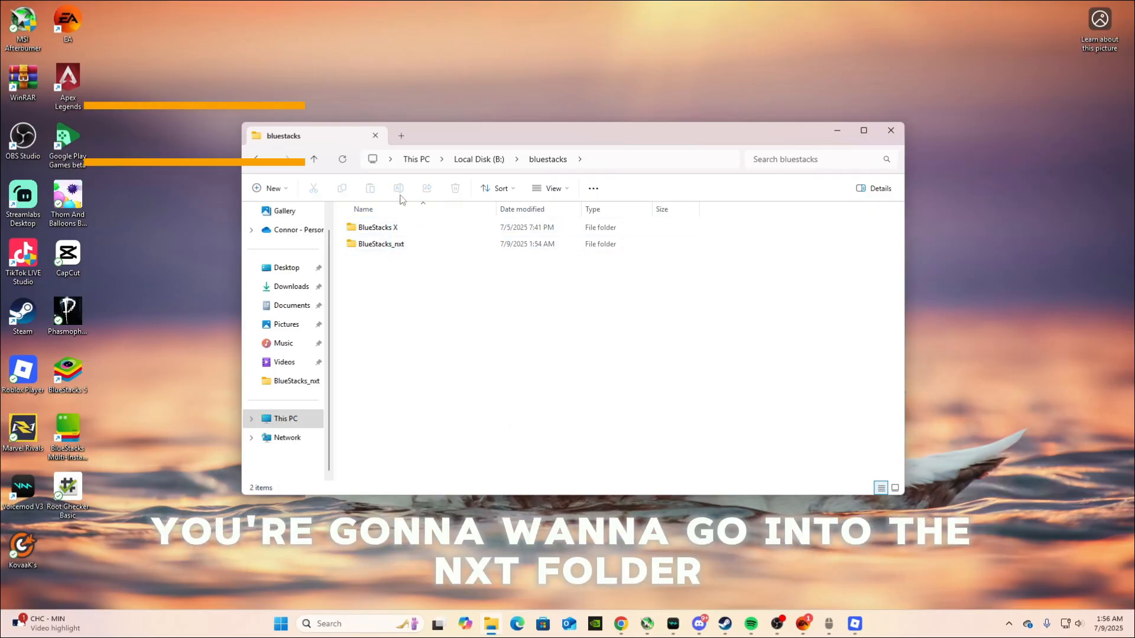
{"action": "double_click", "coordinate": [381, 243]}
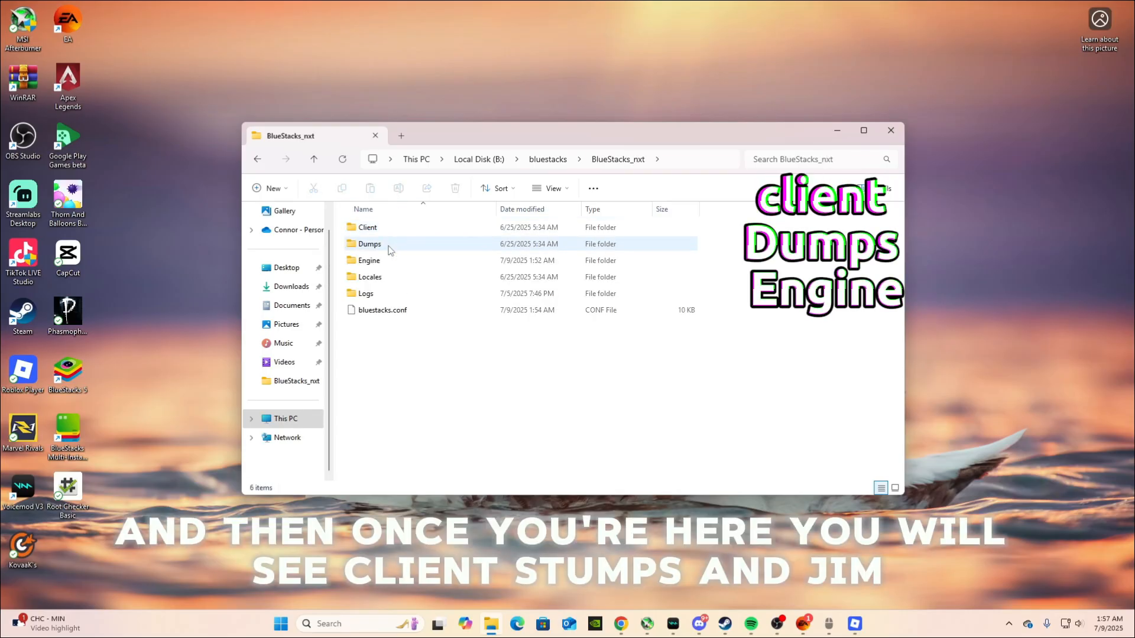
{"action": "left_click", "coordinate": [550, 188]}
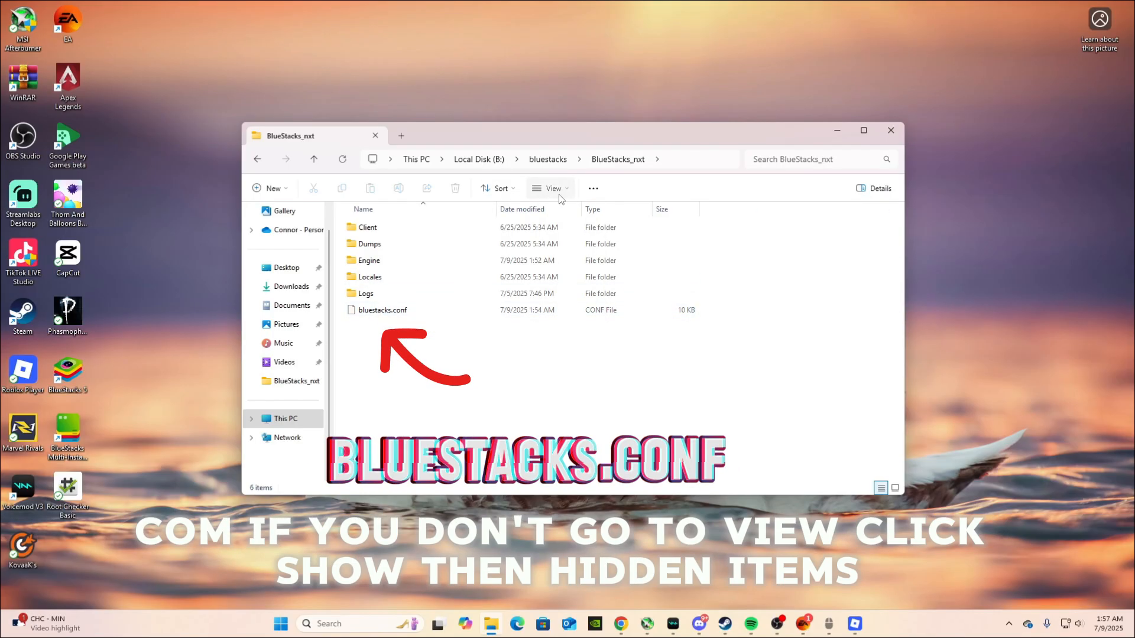
{"action": "left_click", "coordinate": [550, 188]}
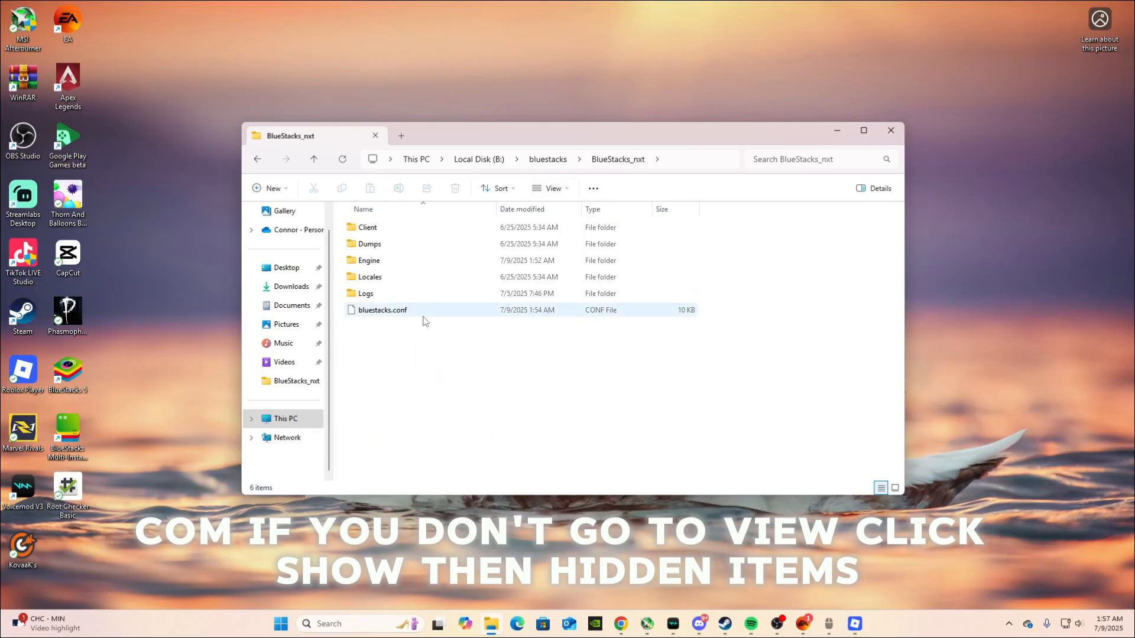
{"action": "double_click", "coordinate": [382, 310]}
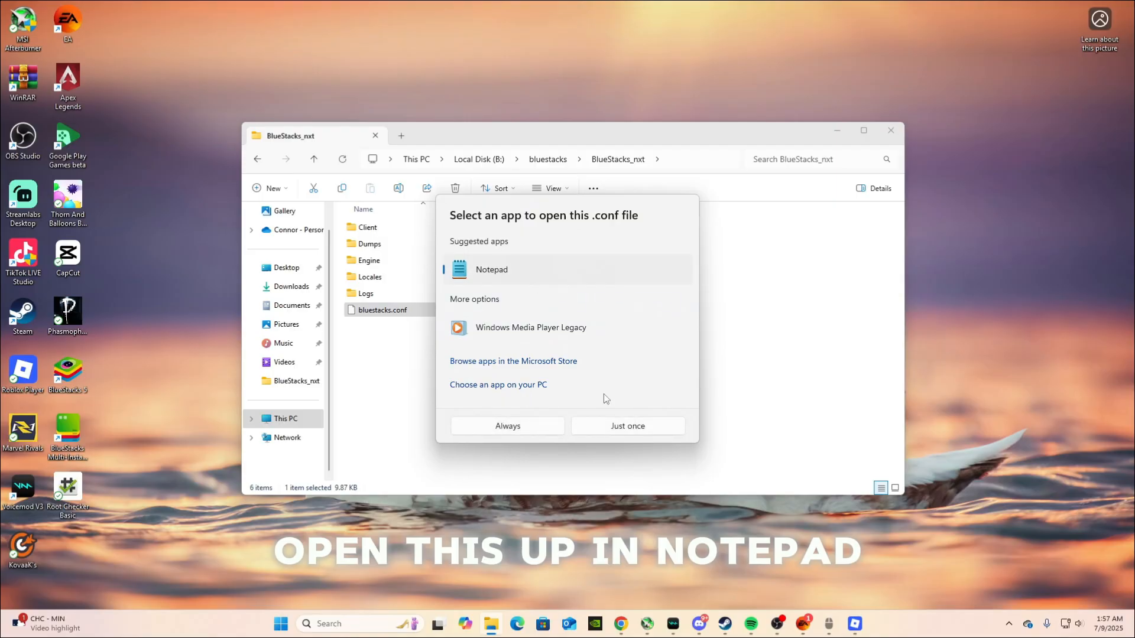
Open bluestacks.conf in Notepad and find matches for 'root'.
{"action": "left_click", "coordinate": [628, 426]}
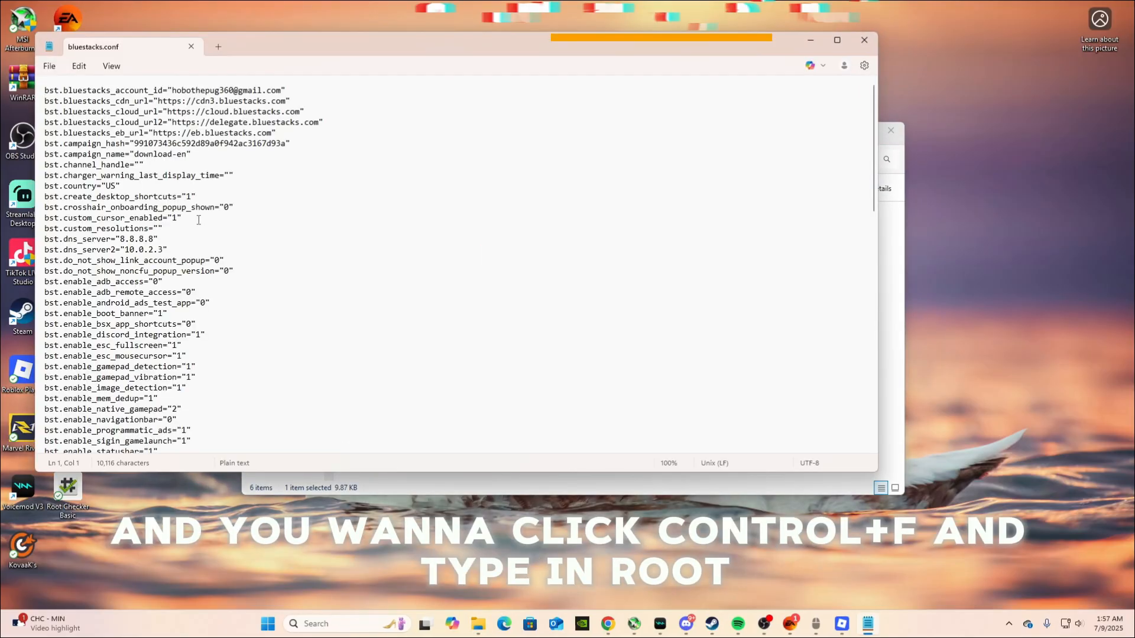
{"action": "key", "text": "Ctrl+f"}
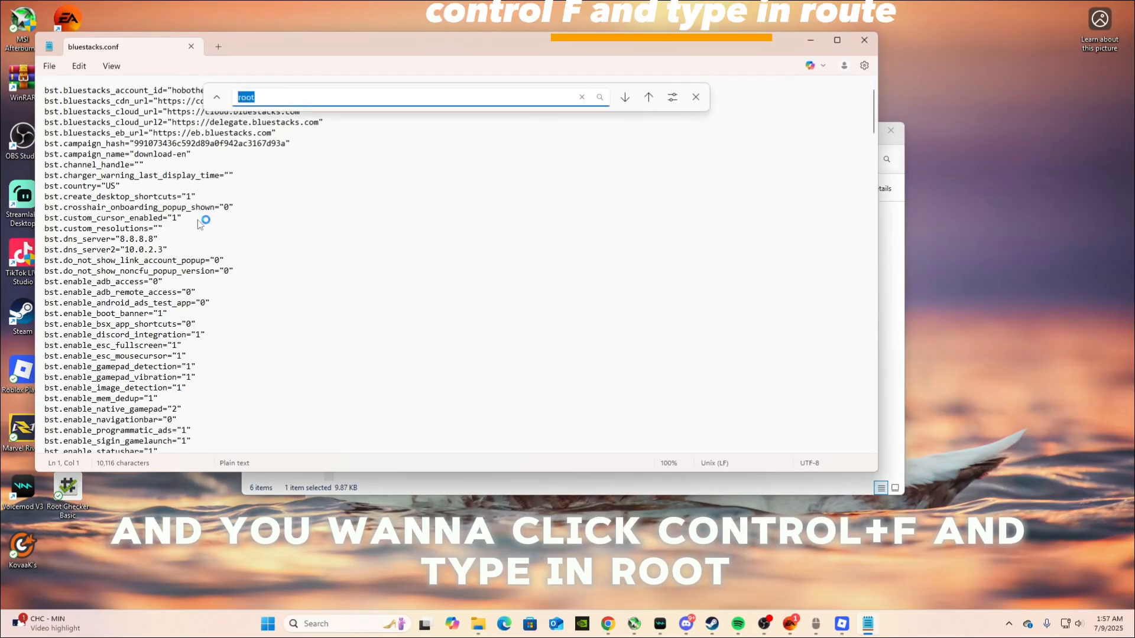
{"action": "key", "text": "Enter"}
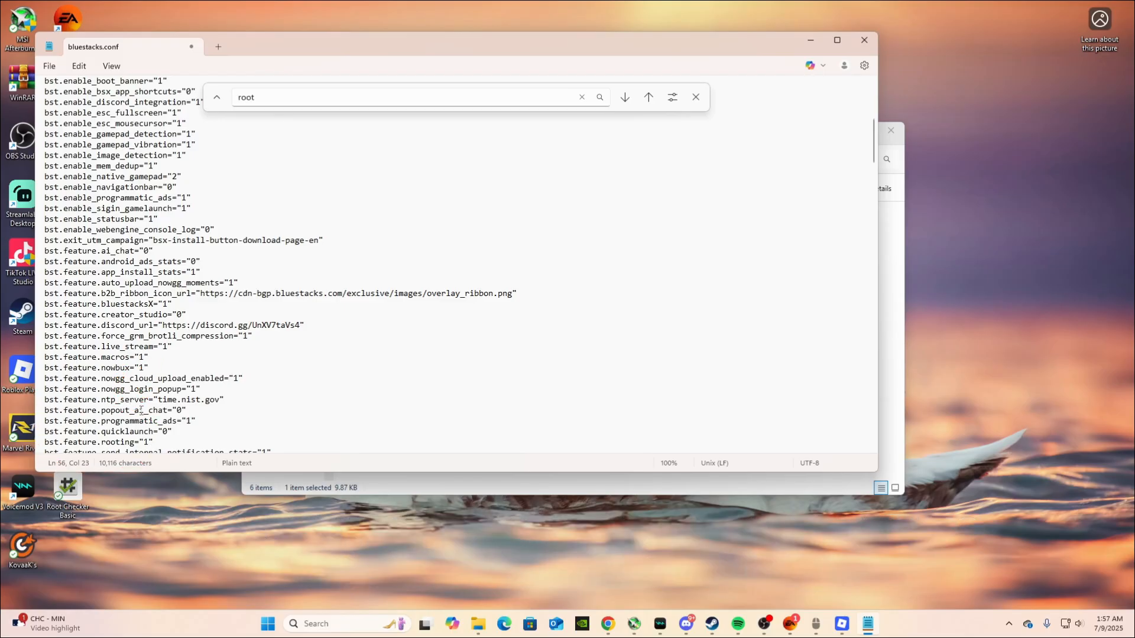
{"action": "left_click", "coordinate": [648, 97]}
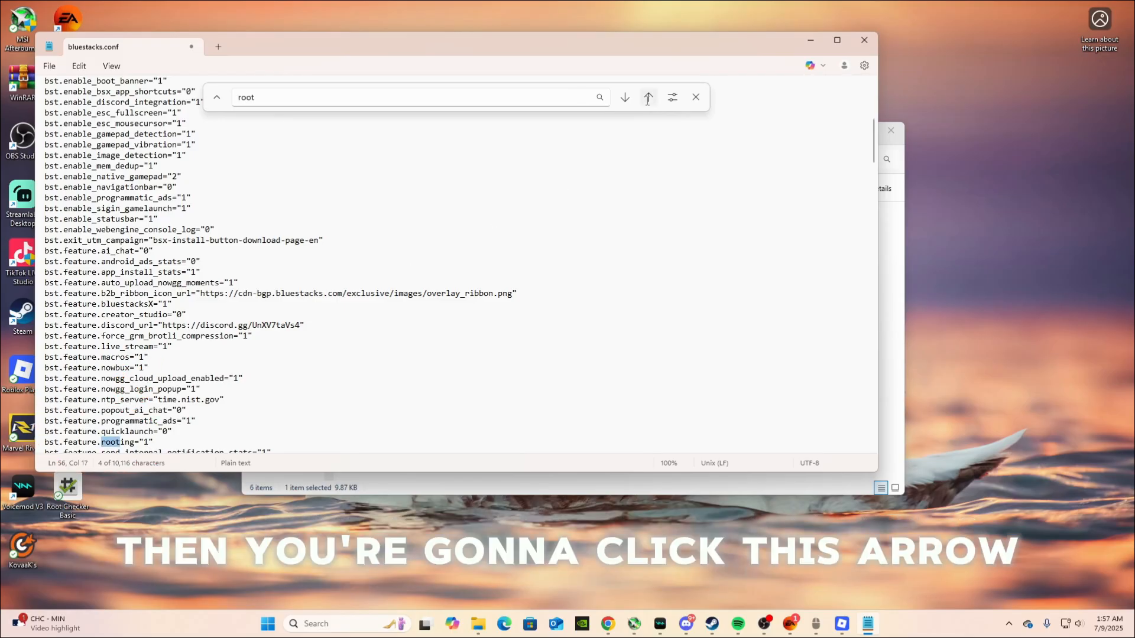
Set bst.instance.Pie64.enable_root_access to 1 and return to BlueStacks.
{"action": "left_click", "coordinate": [648, 97]}
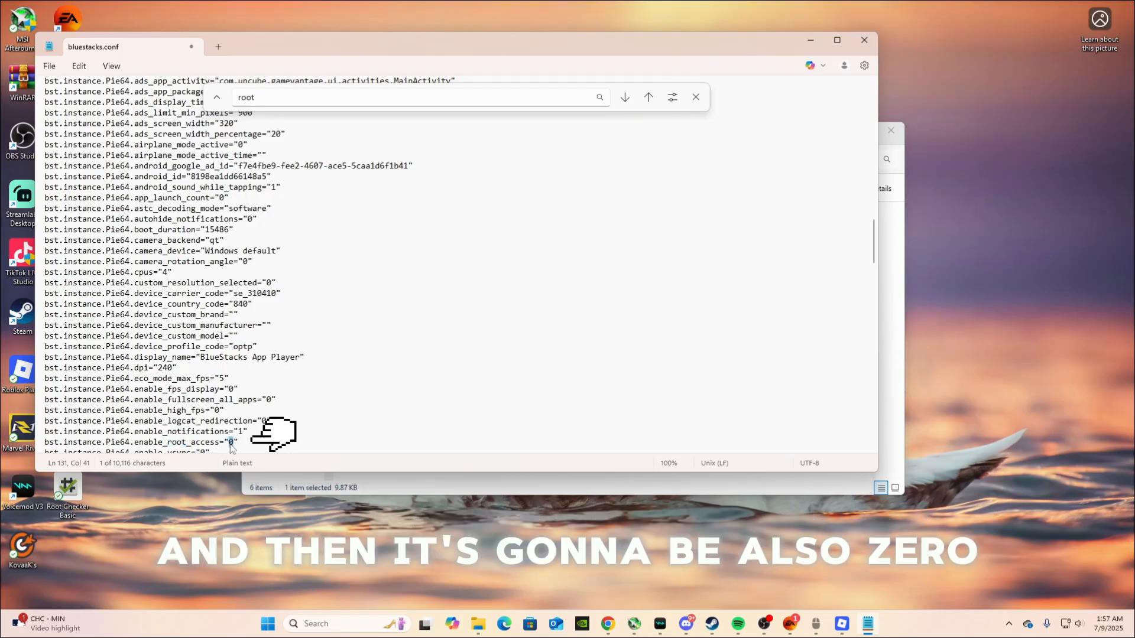
{"action": "type", "text": "1"}
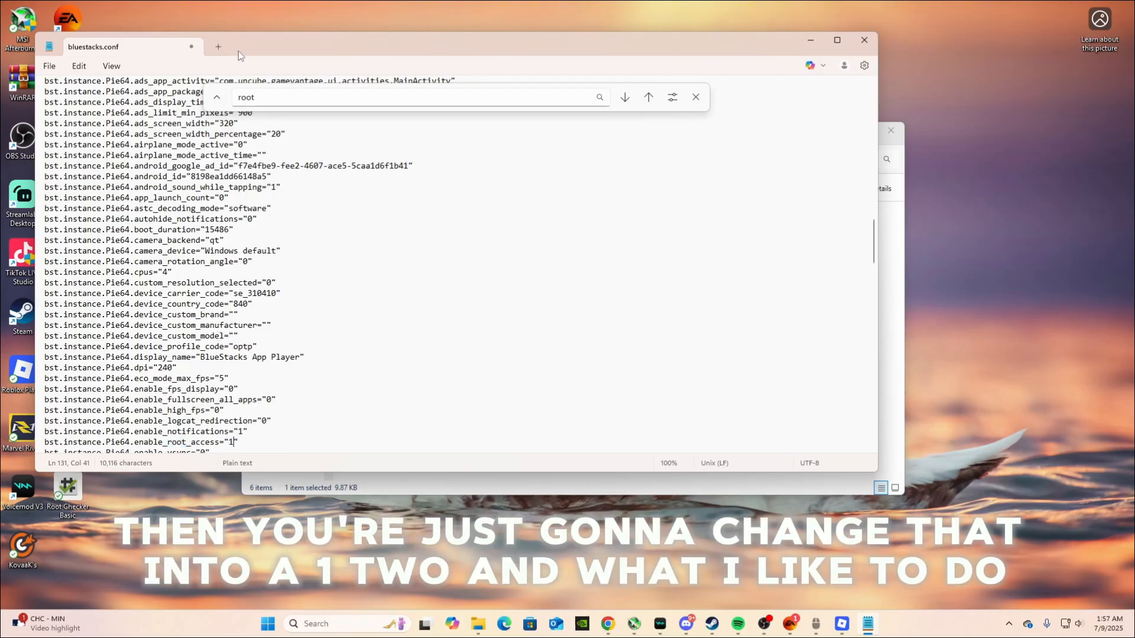
{"action": "left_click", "coordinate": [218, 46]}
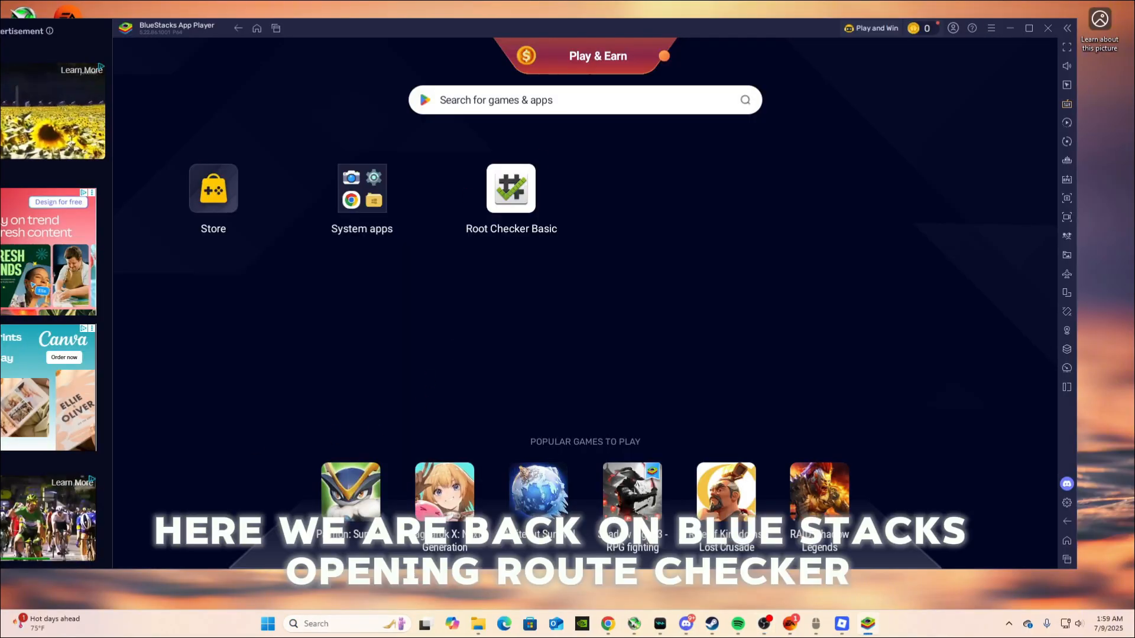
Open Root Checker Basic and verify root now reports properly installed.
{"action": "left_click", "coordinate": [511, 188]}
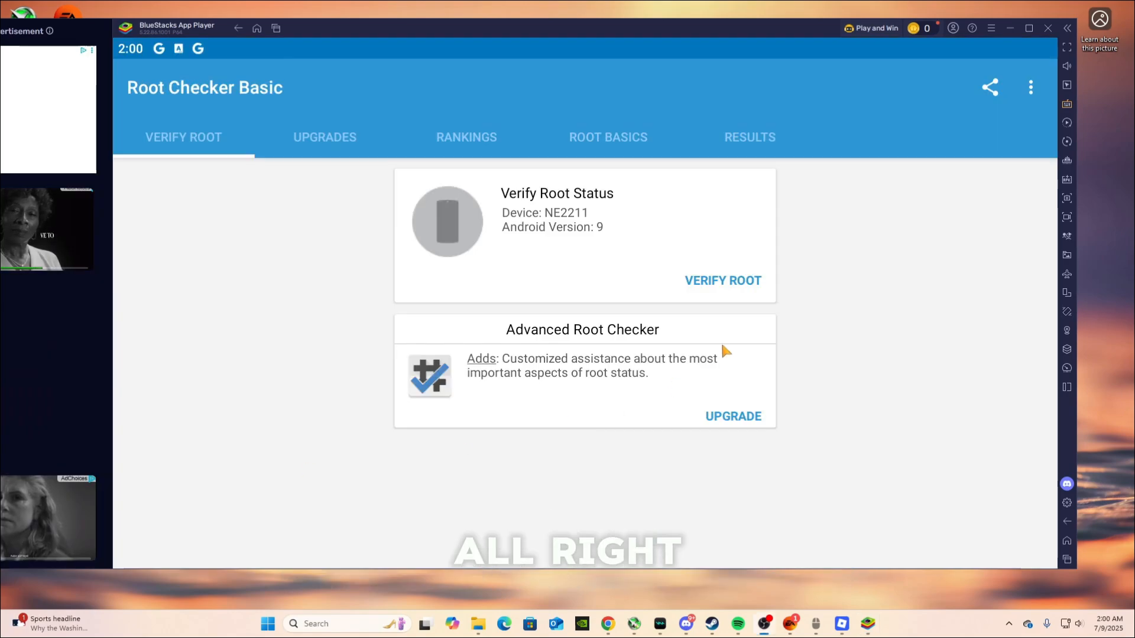
{"action": "left_click", "coordinate": [722, 280]}
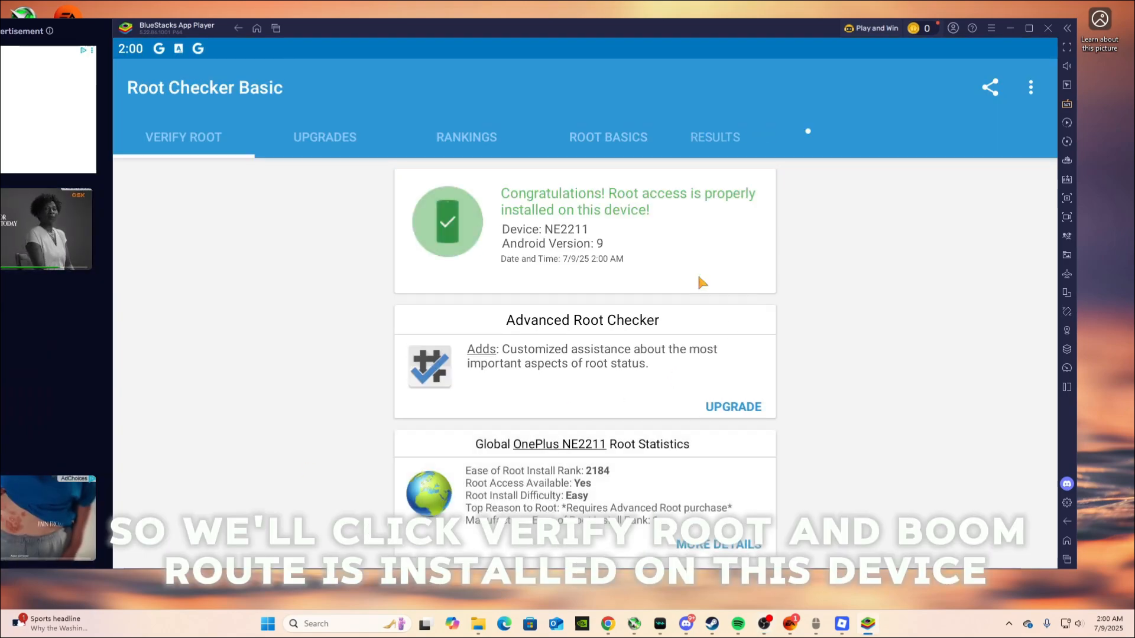